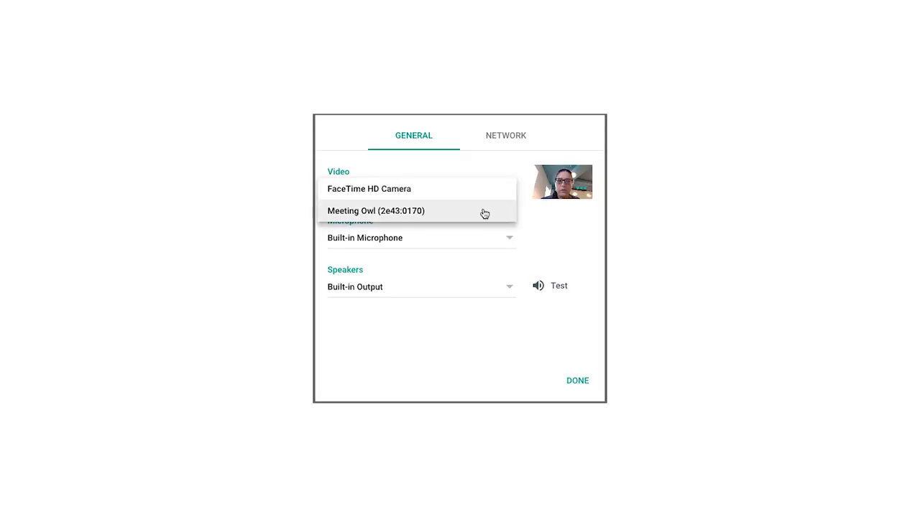
# - Select Meeting Owl (2e43:0170) as the video camera and Meeting Owl as the microphone
pyautogui.click(376, 210)
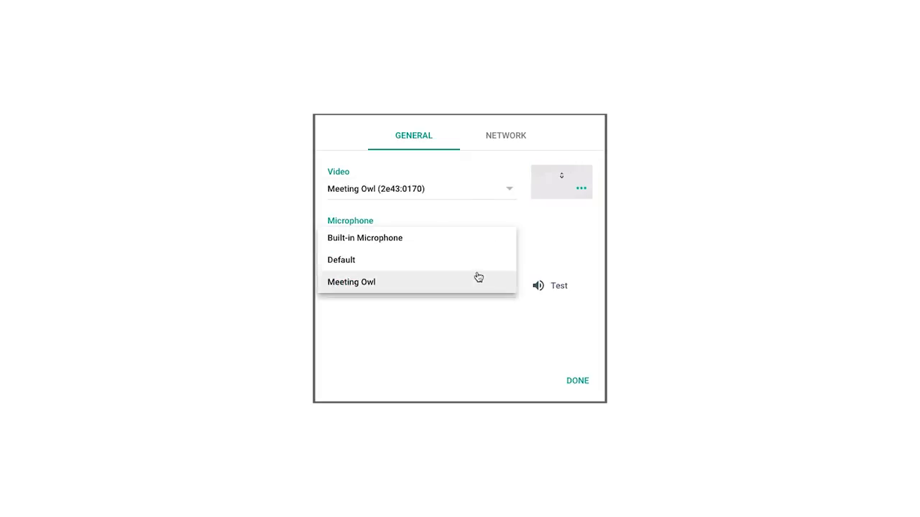
pyautogui.click(351, 282)
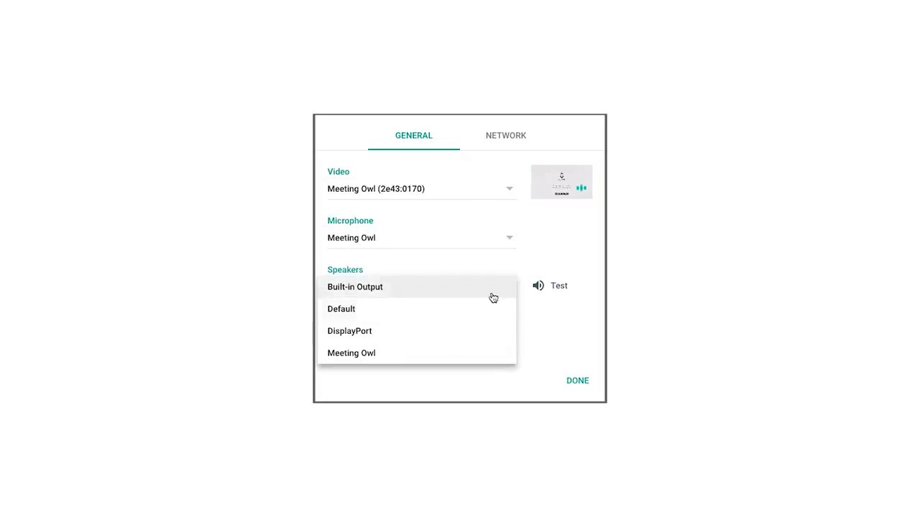